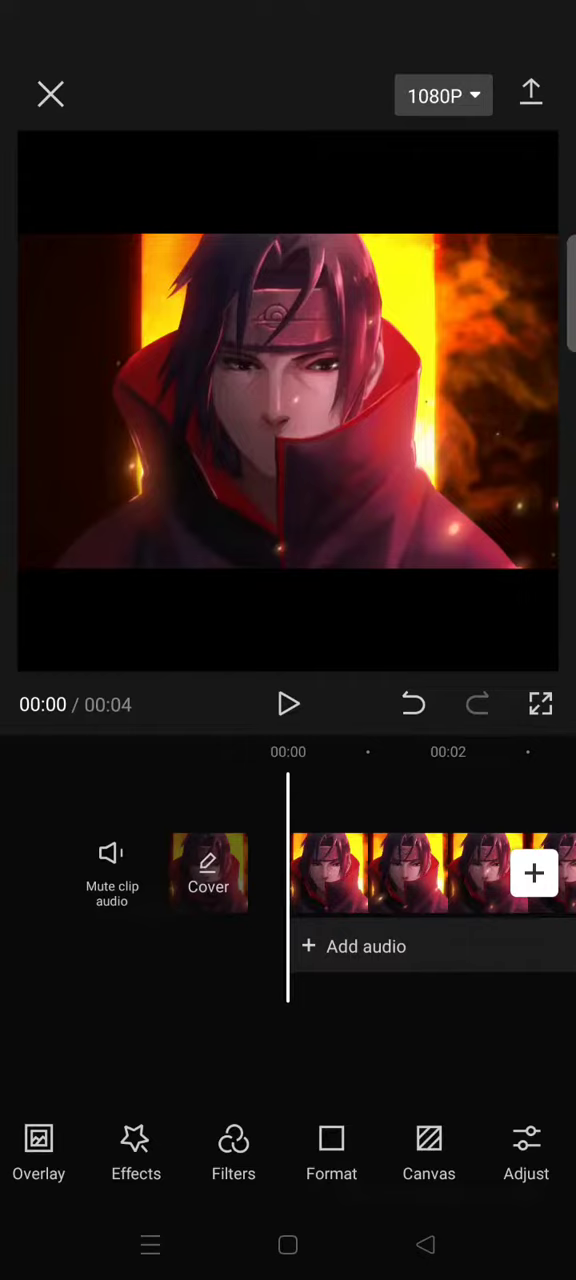
Pinch-zoom the anime clip in the preview until the character's face fills the frame.
{"action": "left_click_drag", "start_coordinate": [340, 550], "coordinate": [415, 205]}
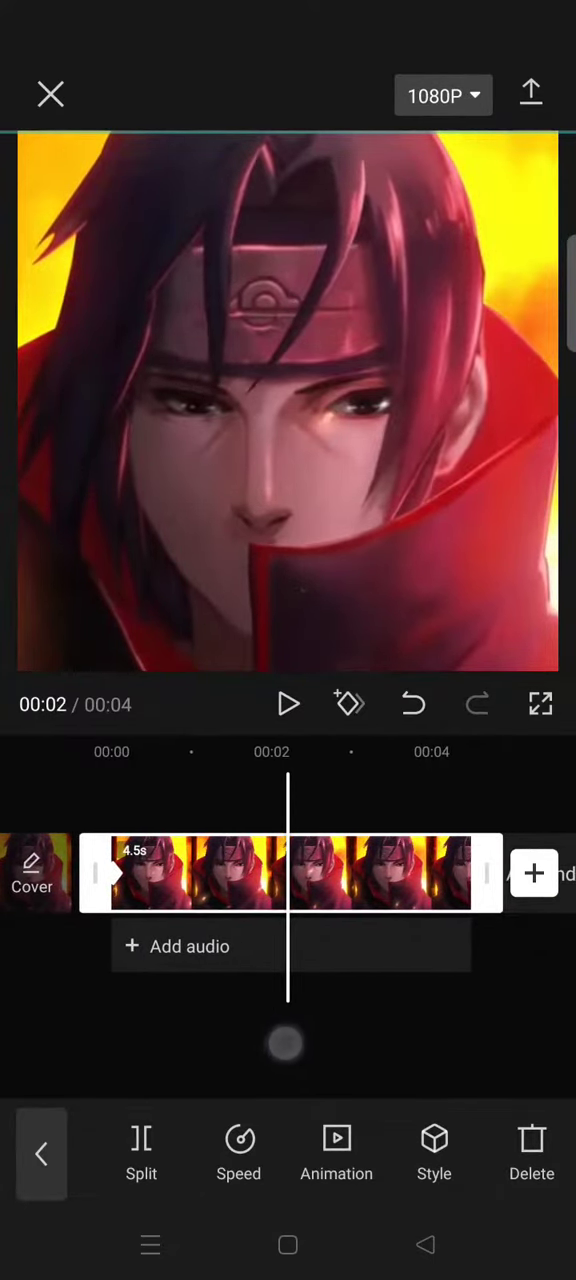
Add a keyframe and nudge the zoomed clip's framing to start the shake.
{"action": "left_click", "coordinate": [349, 704]}
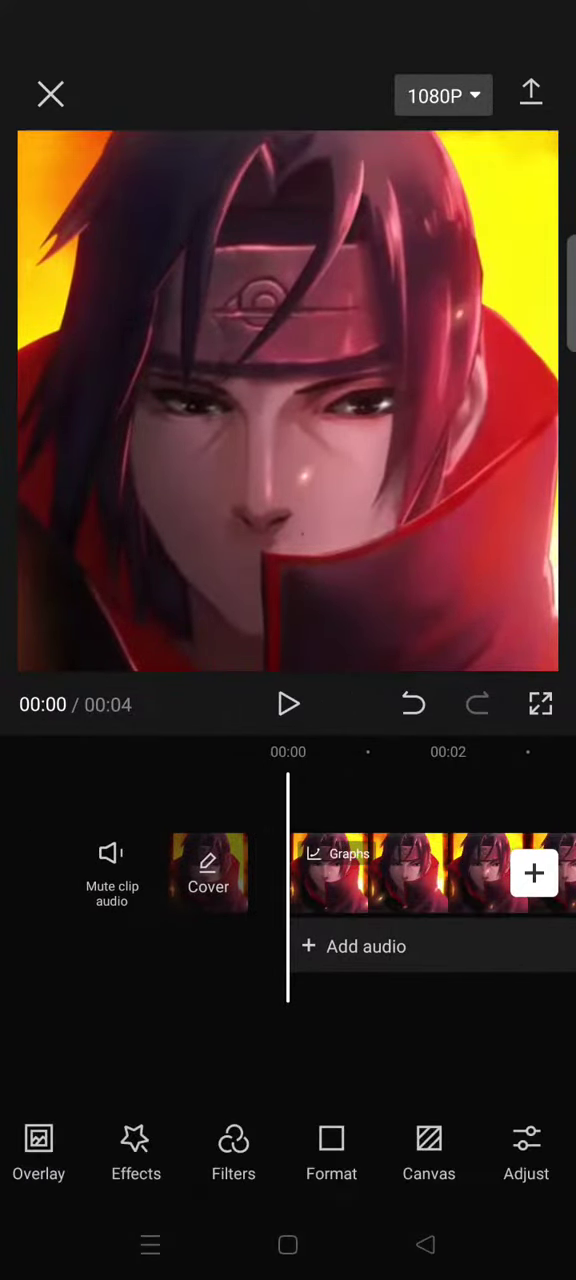
{"action": "left_click", "coordinate": [288, 704]}
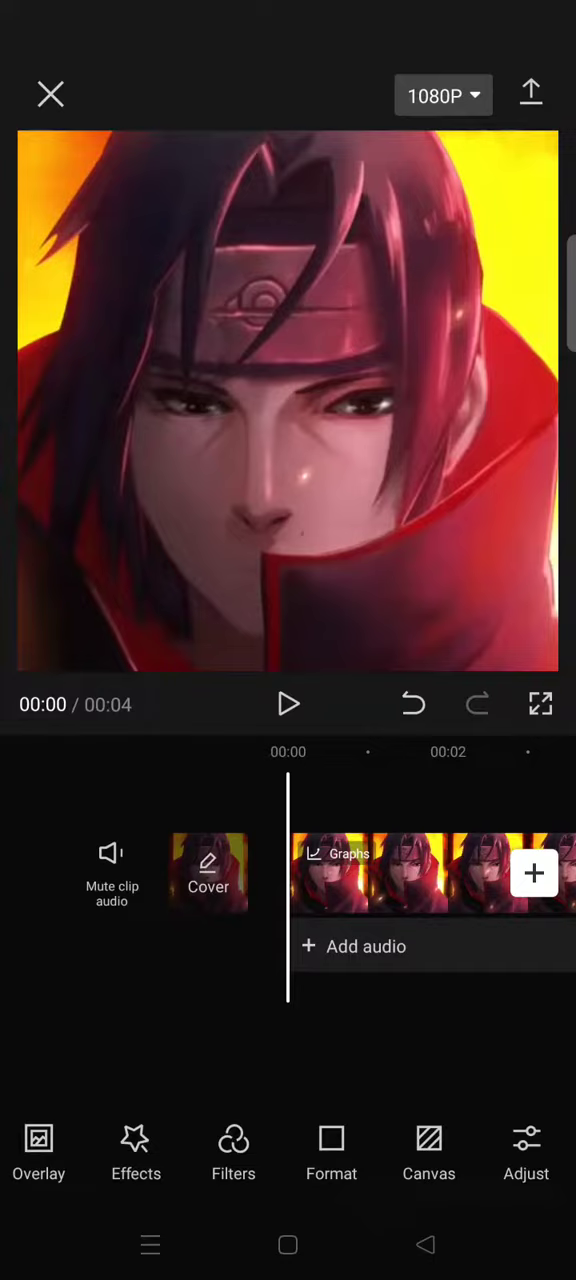
{"action": "left_click", "coordinate": [288, 704]}
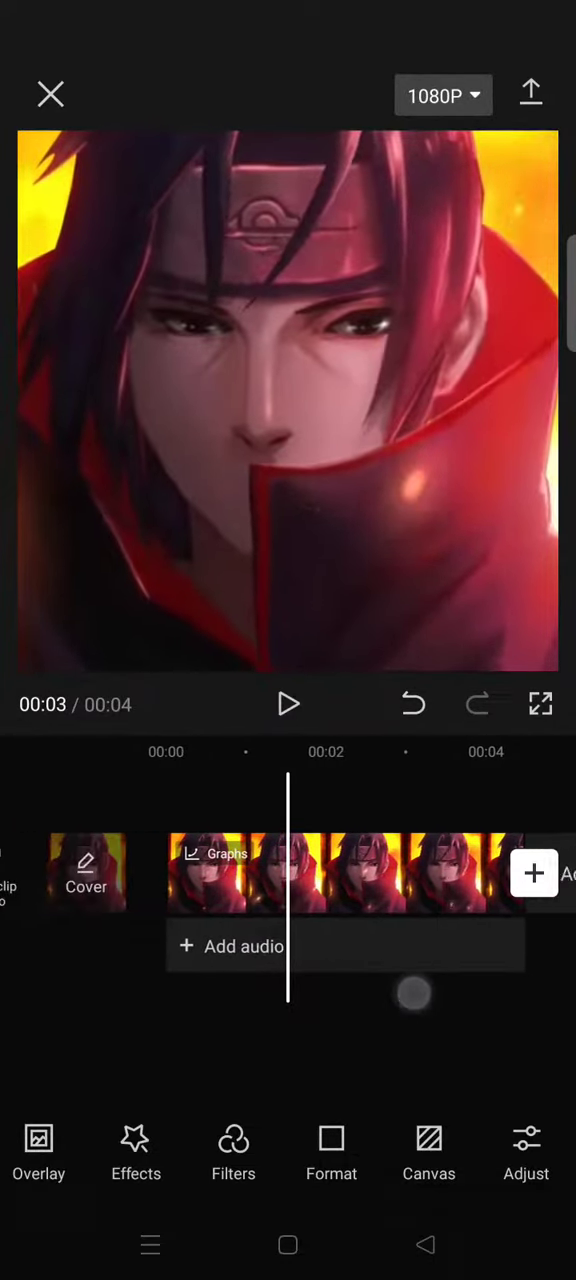
{"action": "left_click", "coordinate": [288, 704]}
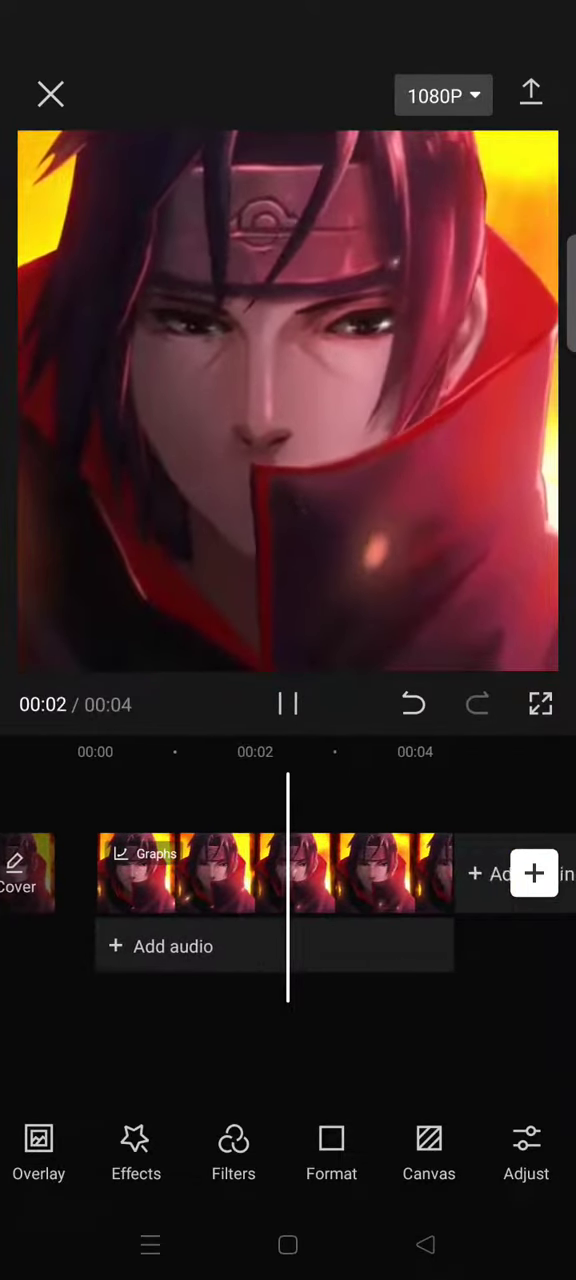
{"action": "left_click", "coordinate": [288, 704]}
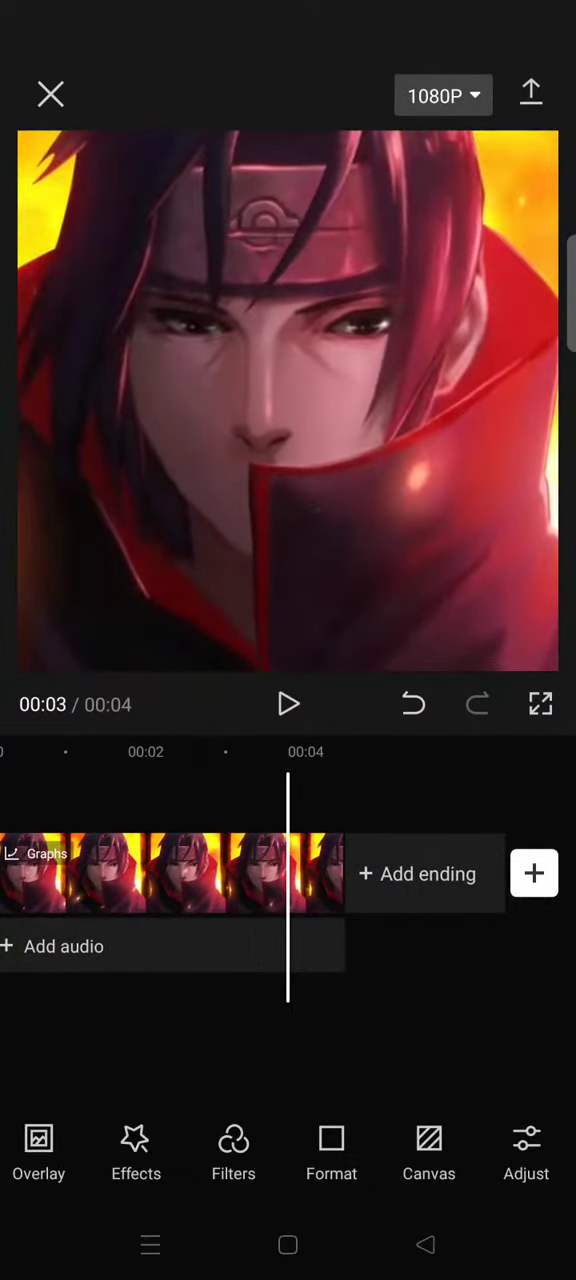